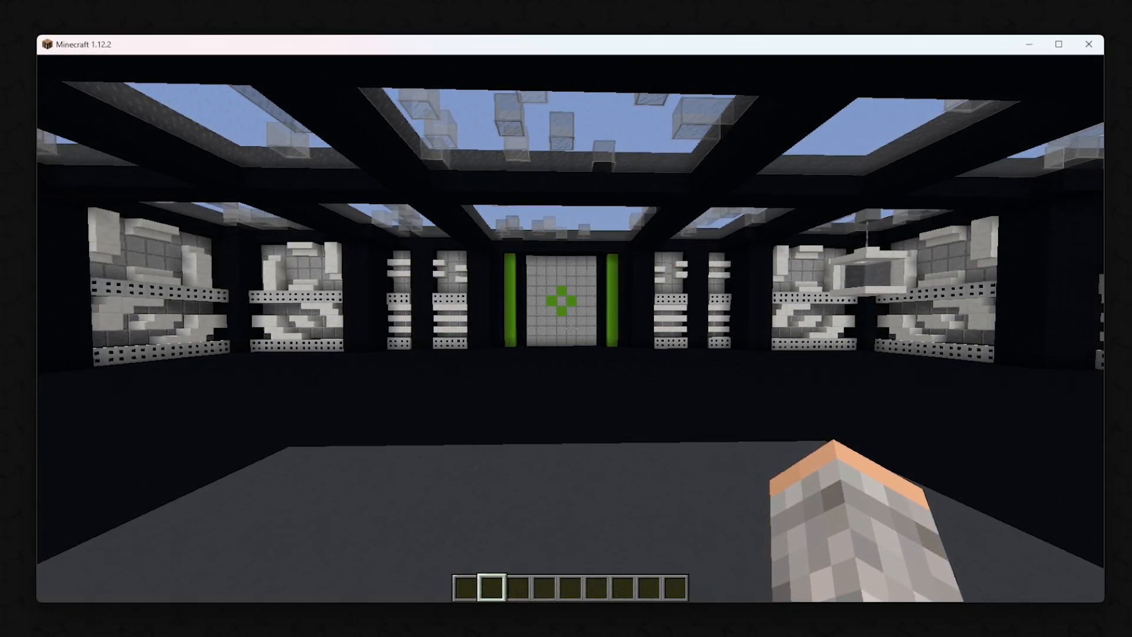
# Open the Blockbuster dashboard and show the empty Scenes list
pyautogui.press('0')
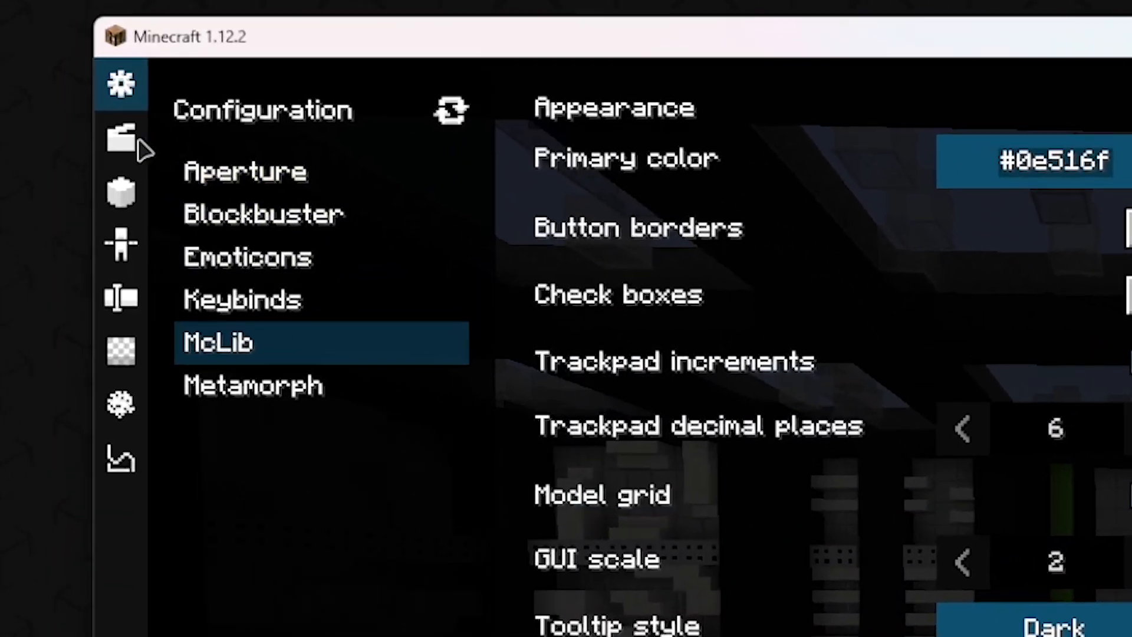
pyautogui.click(121, 141)
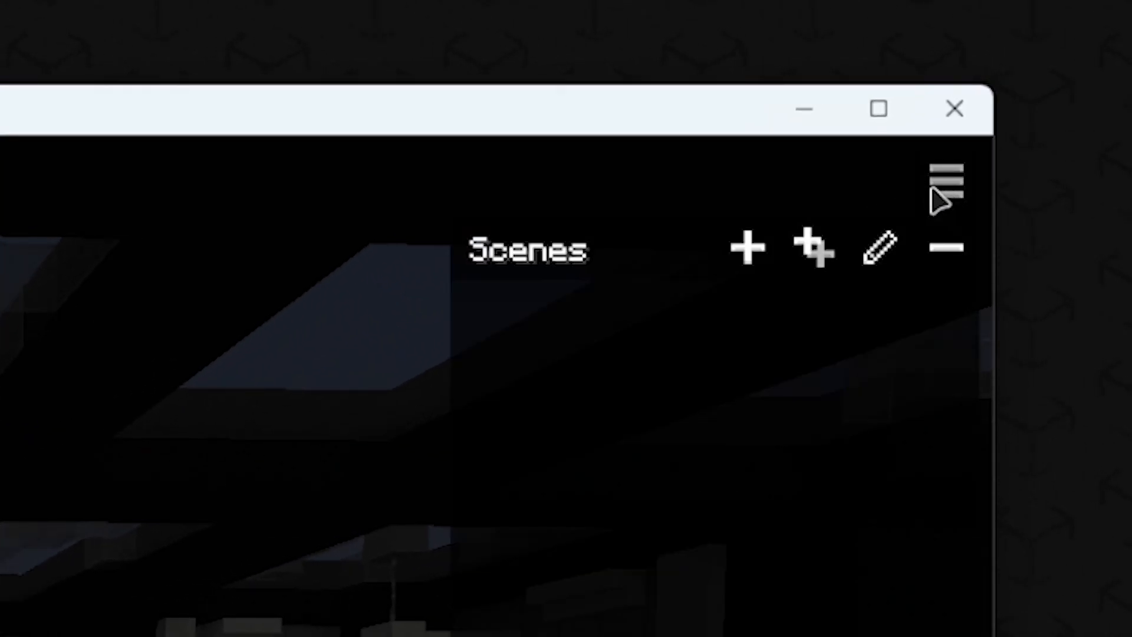
pyautogui.moveTo(747, 248)
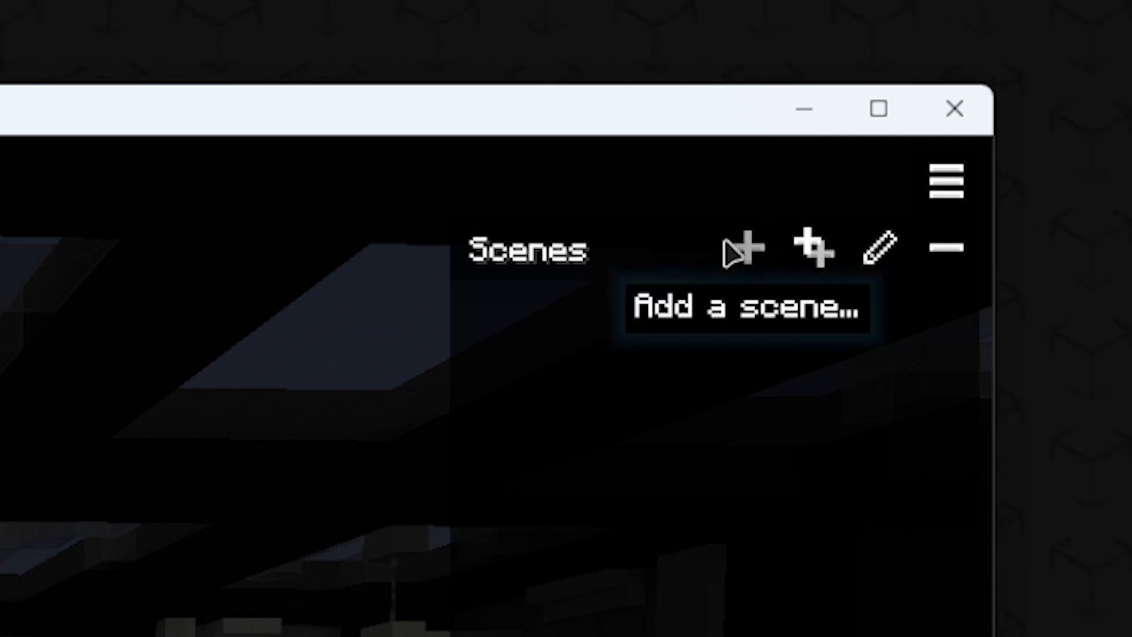
# Add a new scene named 'FirstScene' to the scenes list
pyautogui.click(748, 249)
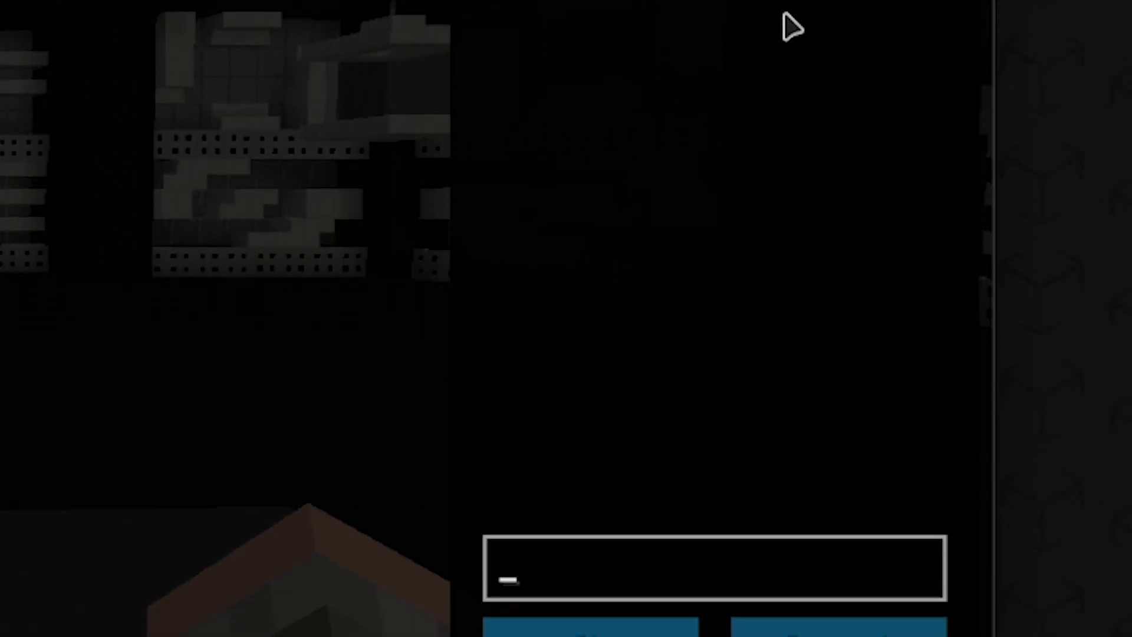
pyautogui.write('First')
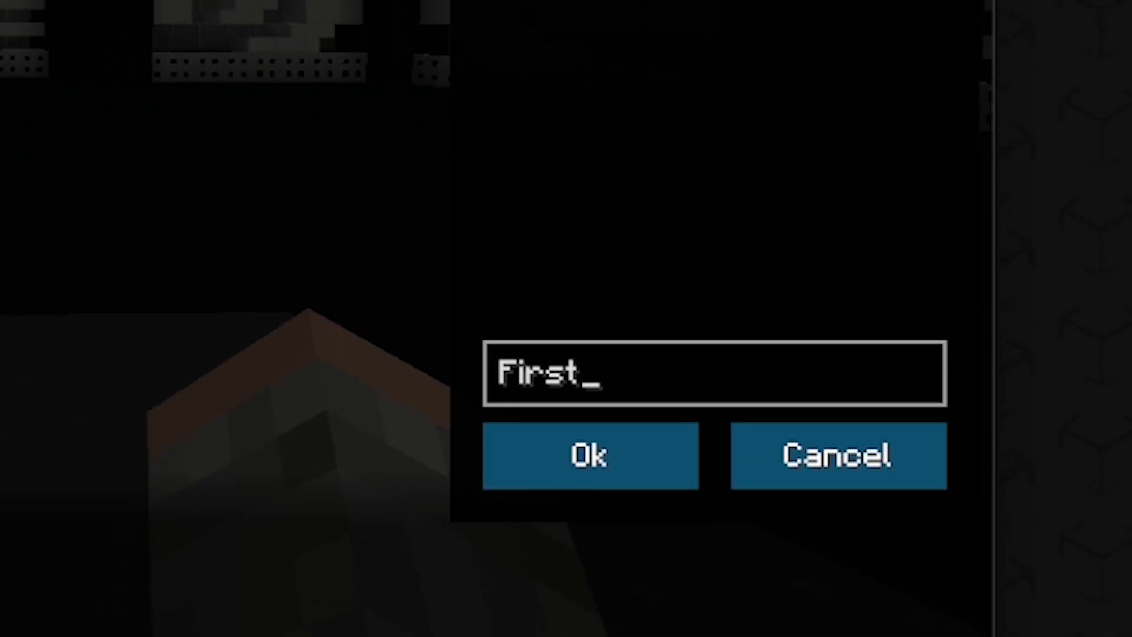
pyautogui.write('Scene')
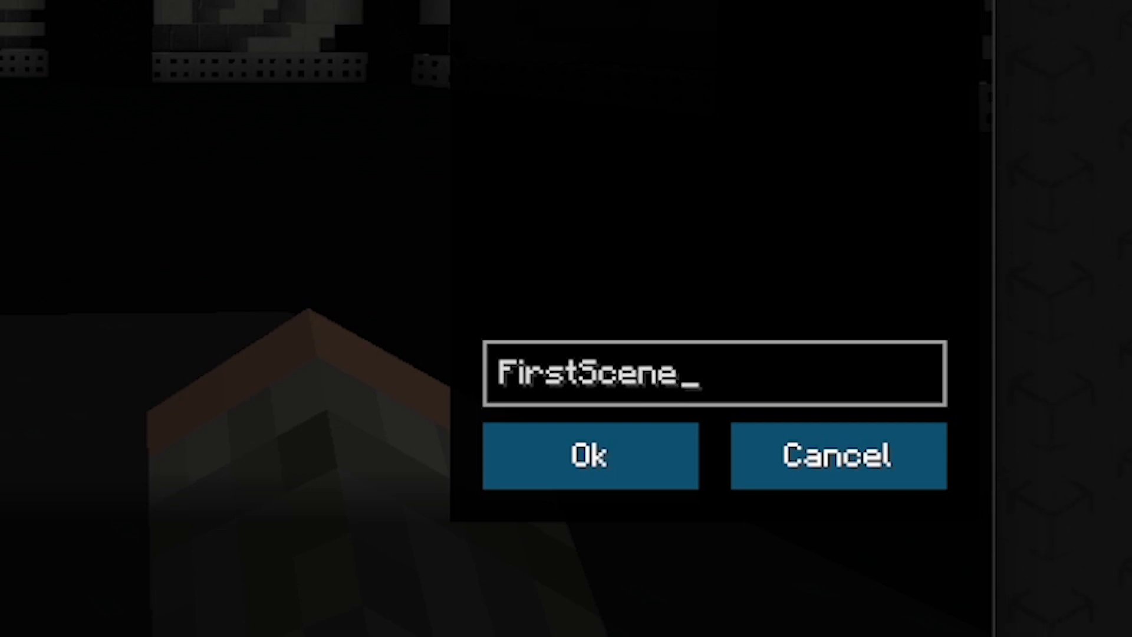
pyautogui.click(589, 455)
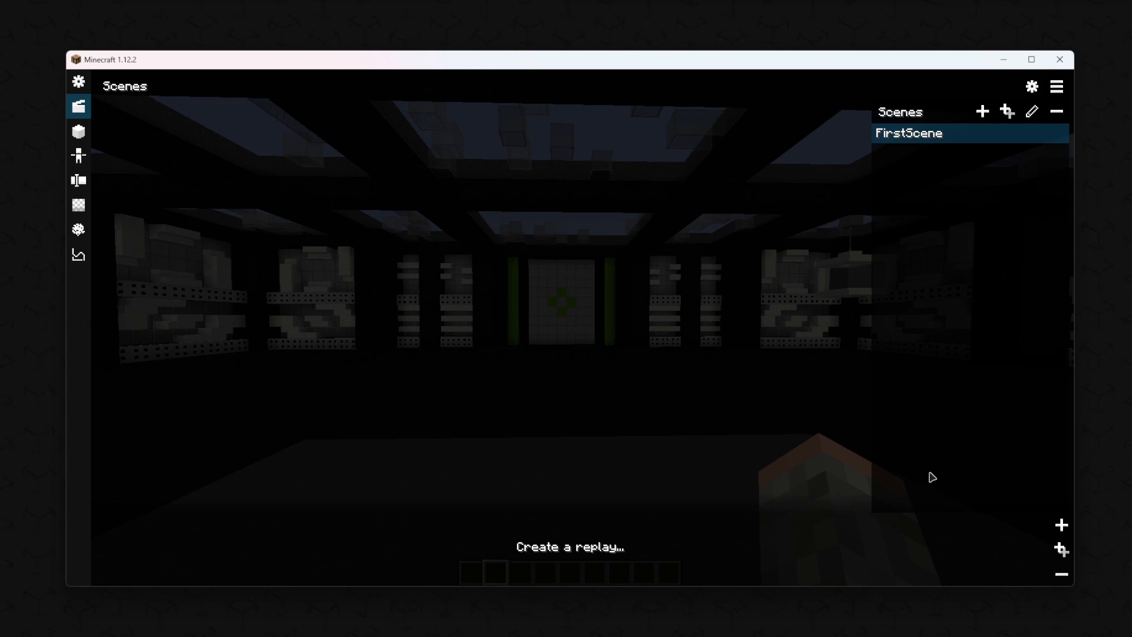
pyautogui.moveTo(1028, 273)
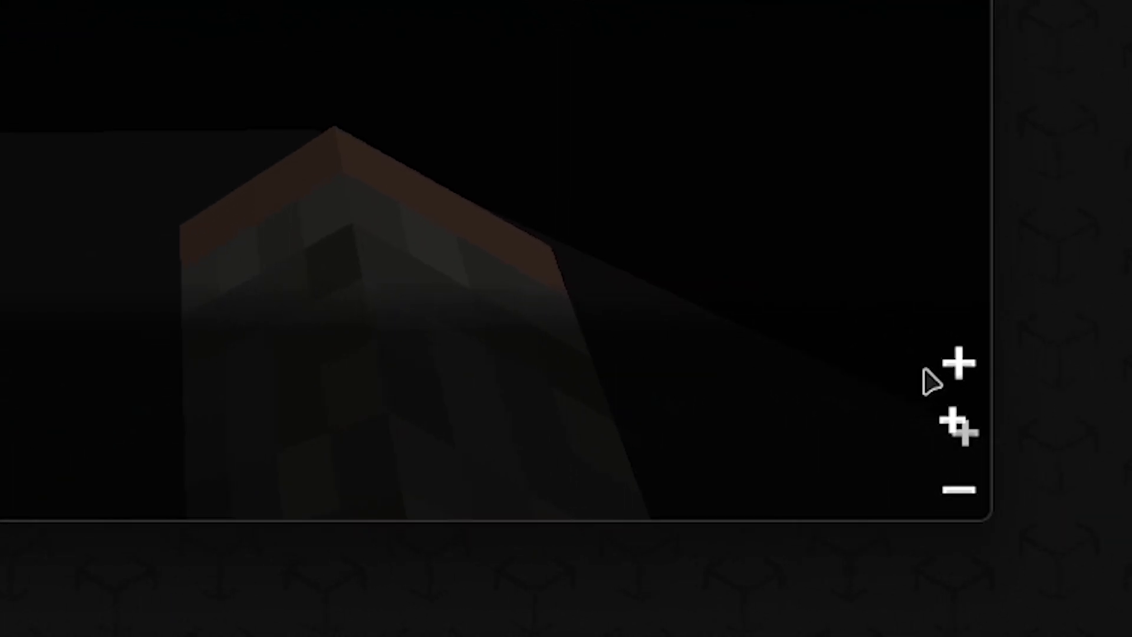
pyautogui.moveTo(966, 370)
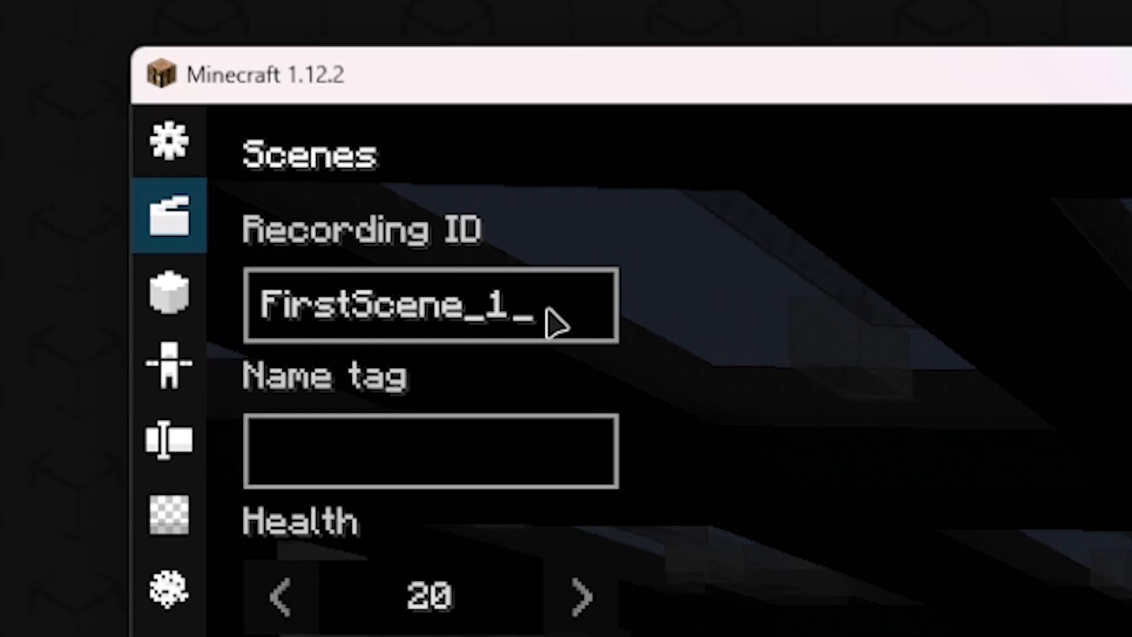
# Replace the default recording ID 'FirstScene_1' with the actor name 'FirstActor'
pyautogui.press('BackSpace')
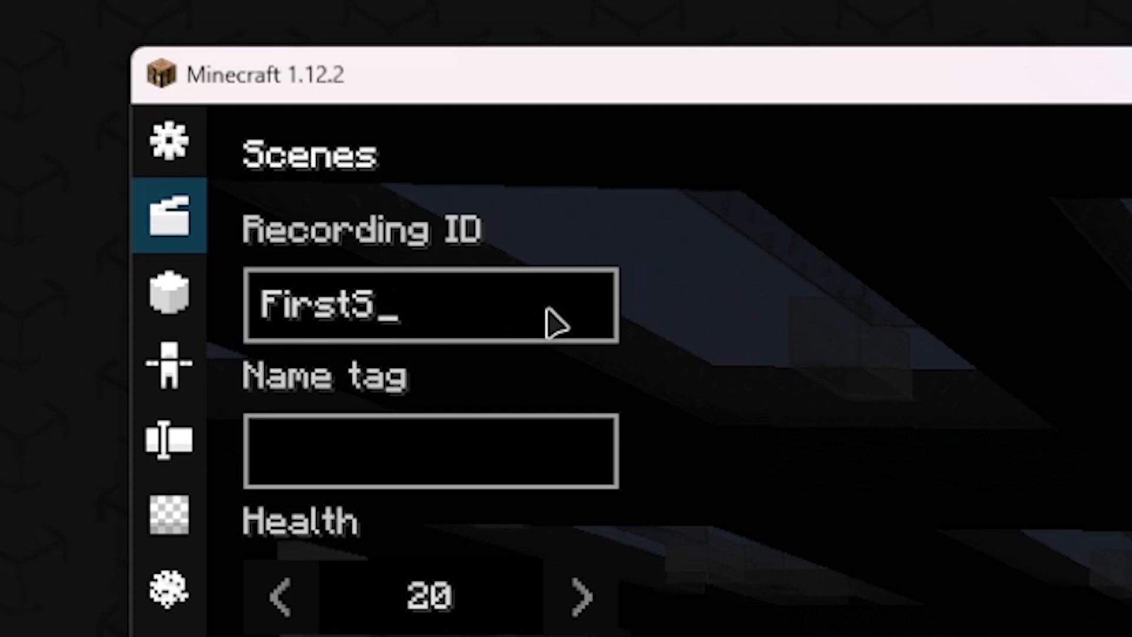
pyautogui.write('Actr')
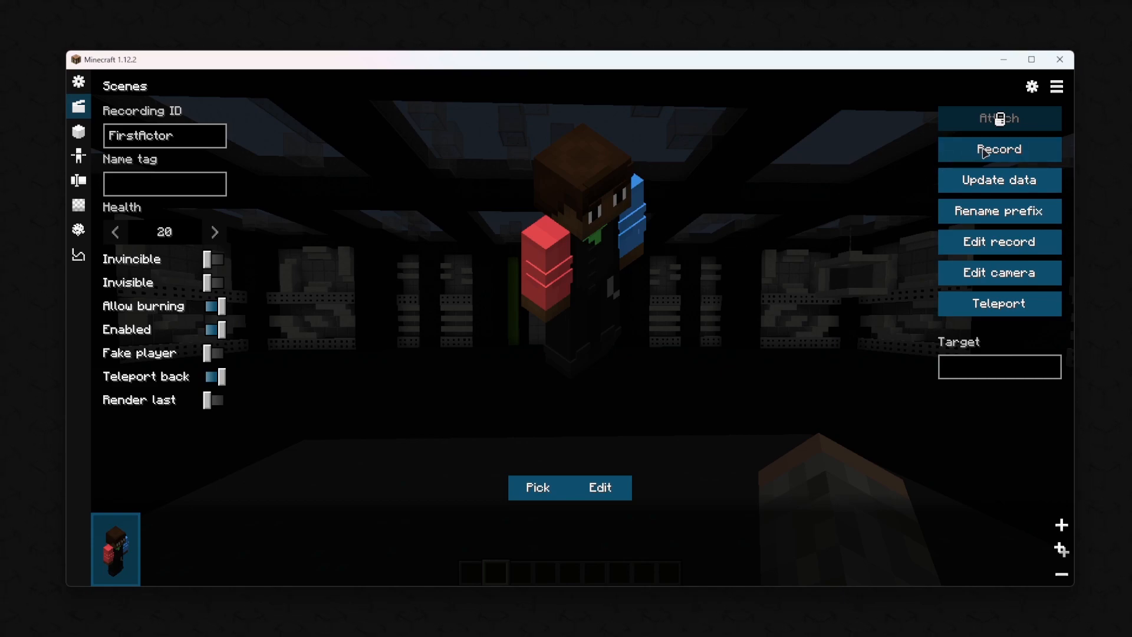
# Start recording the FirstActor replay and review the scene recording key bindings
pyautogui.click(998, 149)
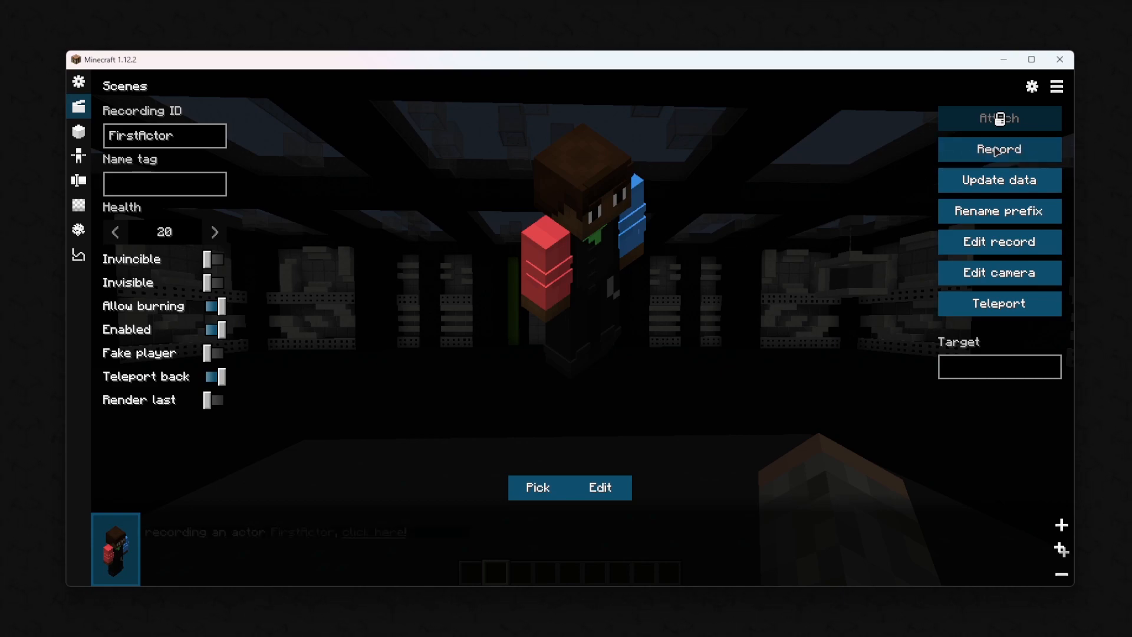
pyautogui.click(999, 149)
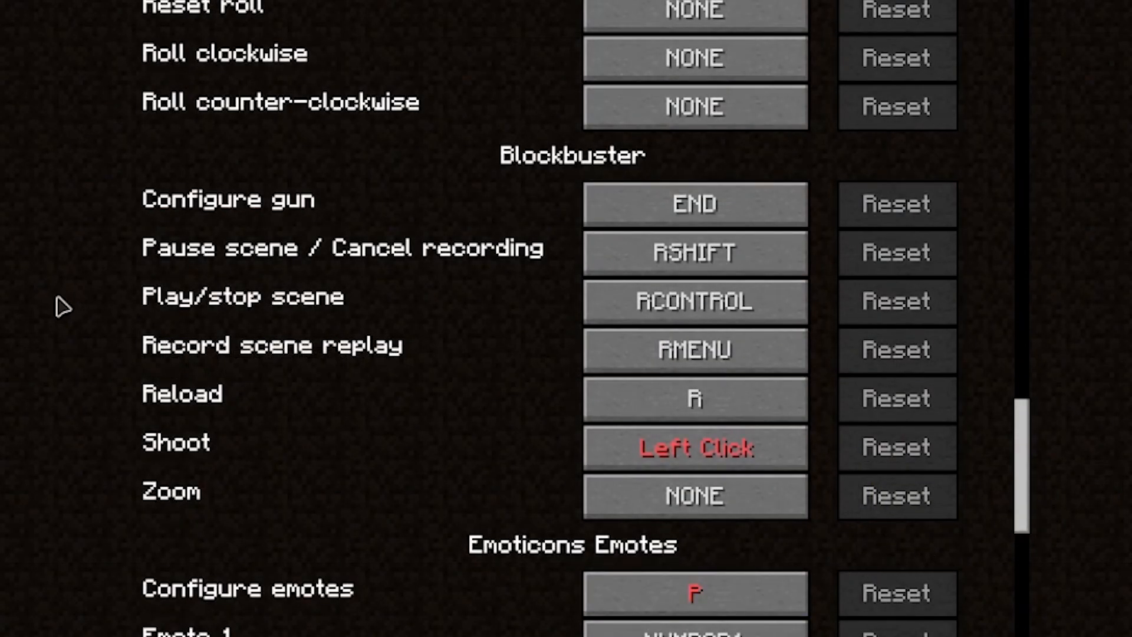
pyautogui.click(694, 351)
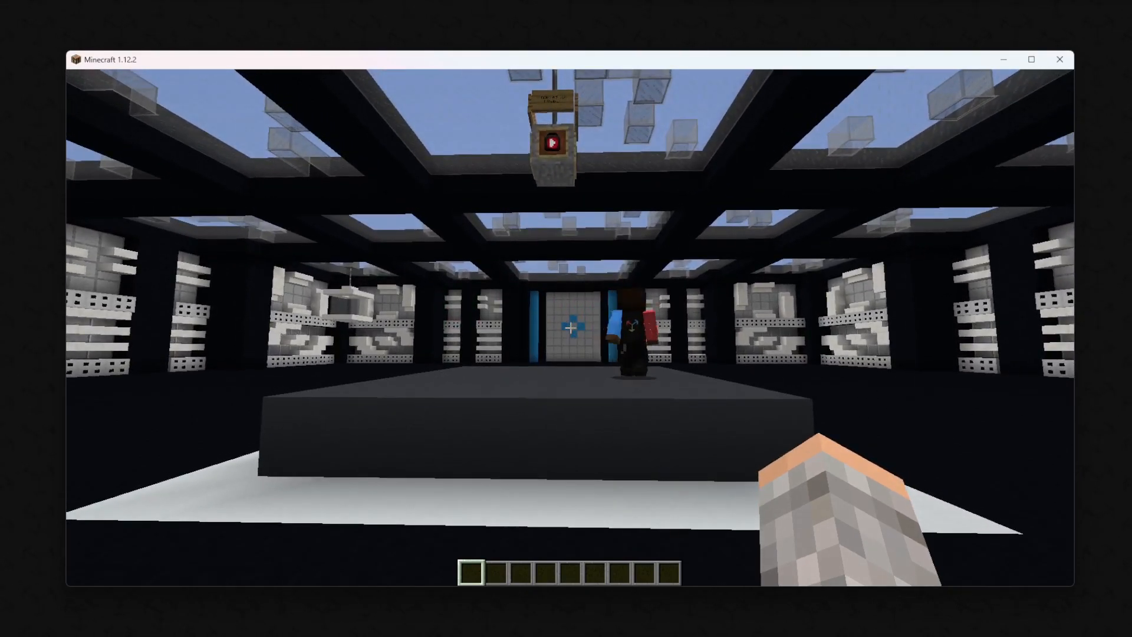
# Put the Playback button from the Blockbuster creative tab into the hotbar
pyautogui.press('e')
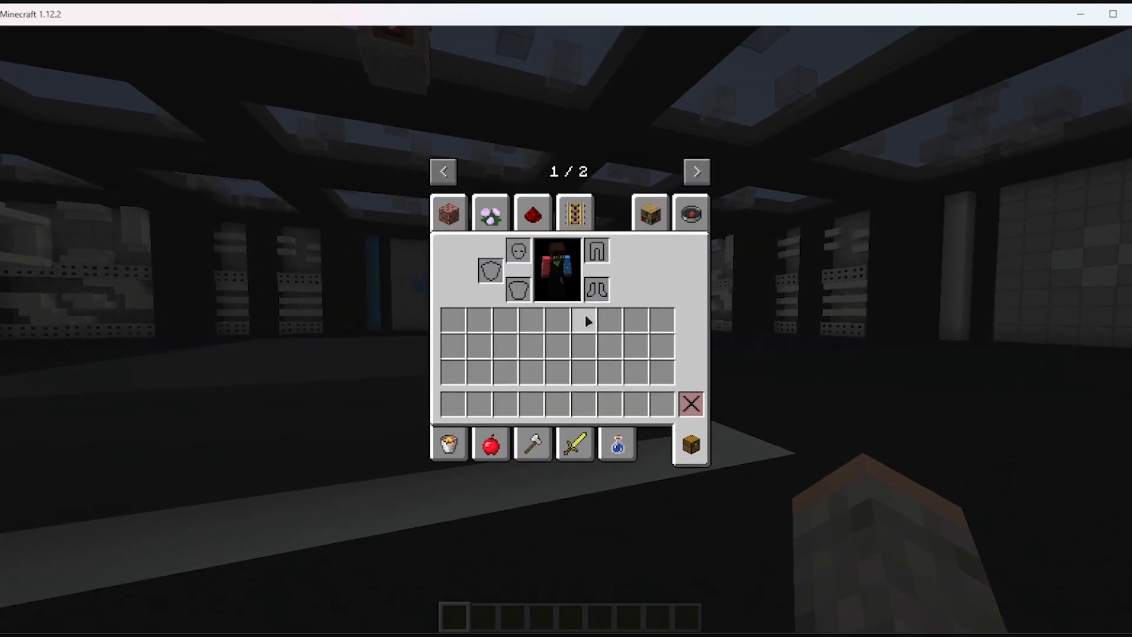
pyautogui.click(695, 171)
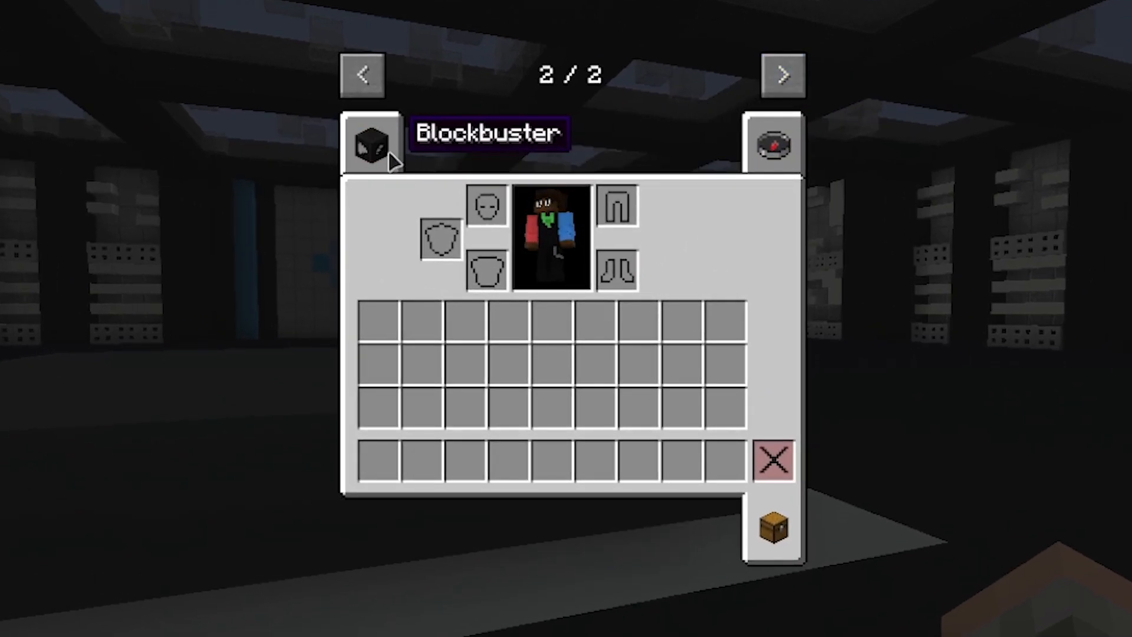
pyautogui.click(373, 143)
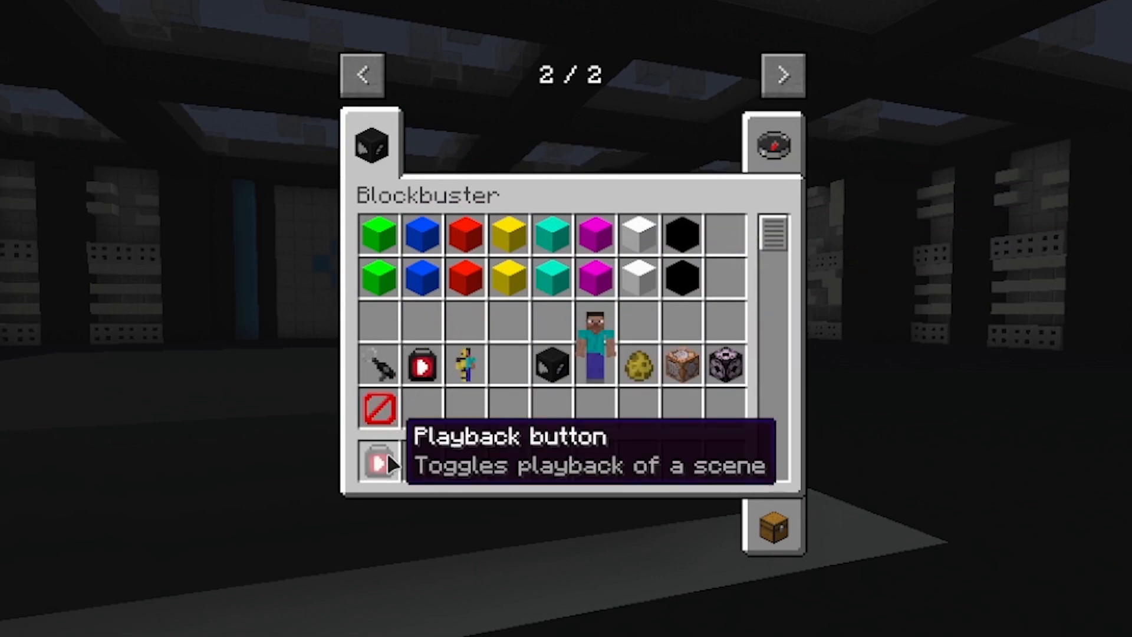
pyautogui.press('Escape')
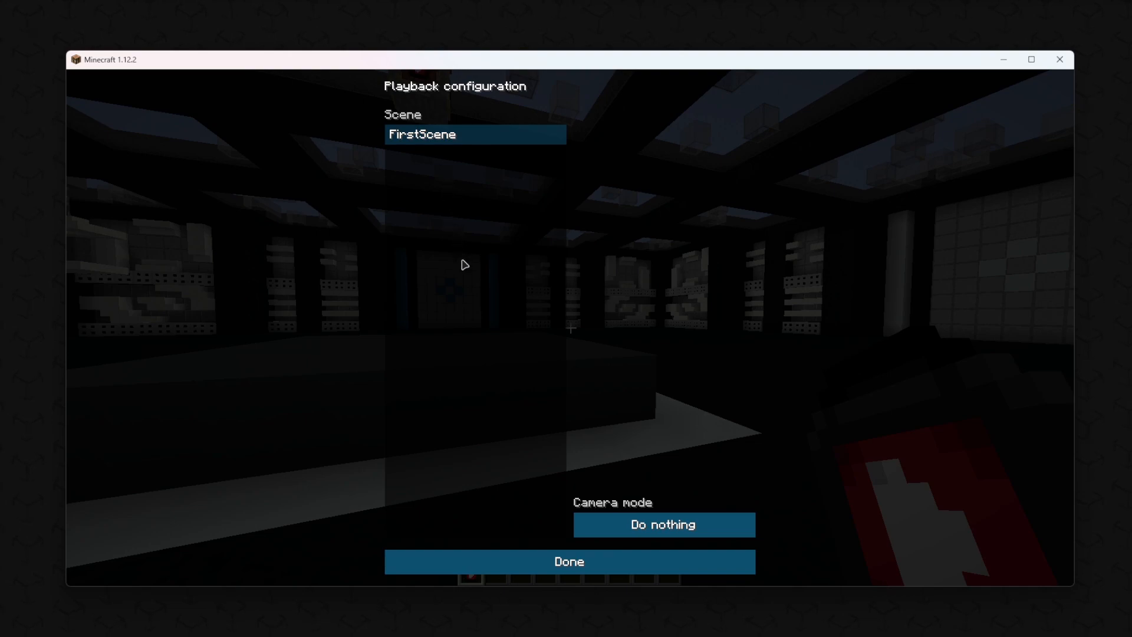
# Link the playback button to FirstScene, leaving camera mode at Do nothing
pyautogui.click(568, 561)
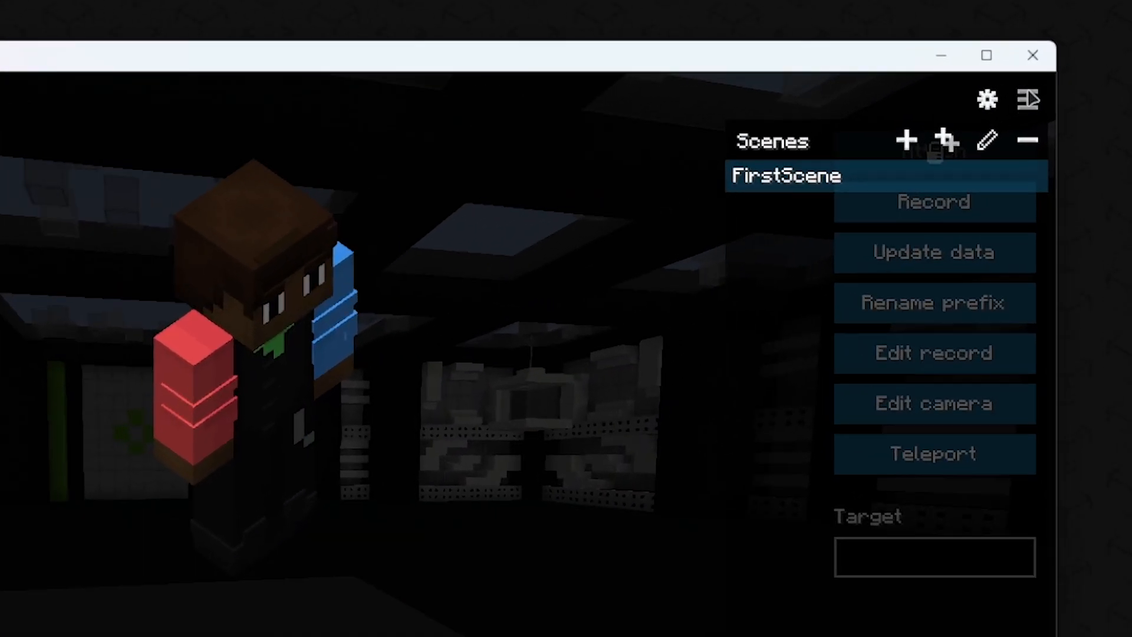
pyautogui.moveTo(945, 140)
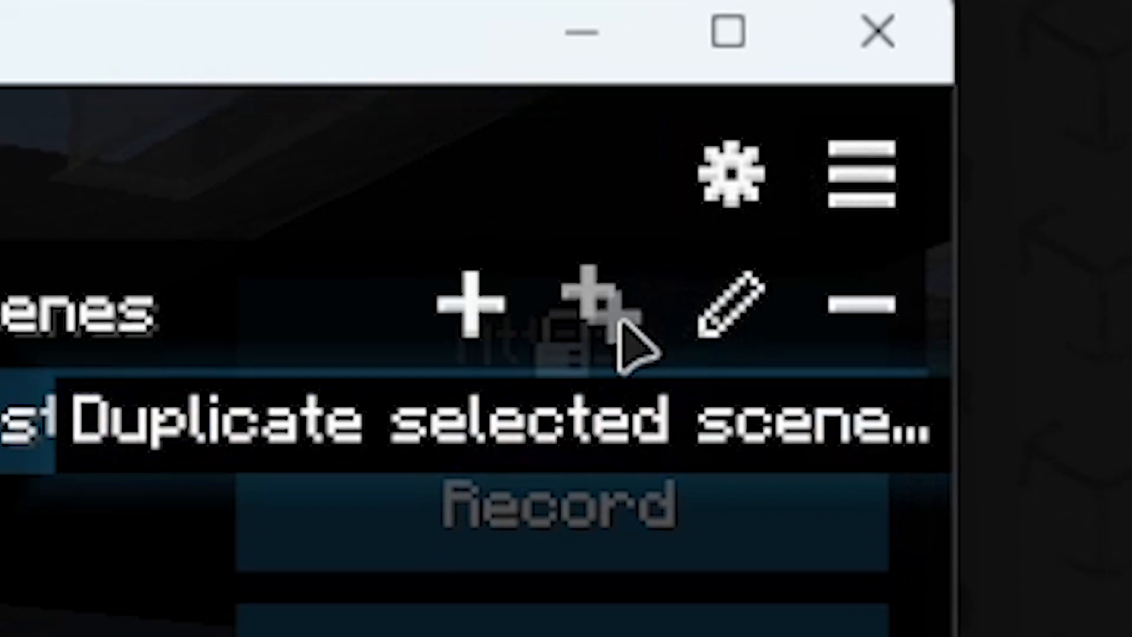
# Duplicate FirstScene as 'SecondScene', dismiss the rename prompt, and remove a scene
pyautogui.click(591, 311)
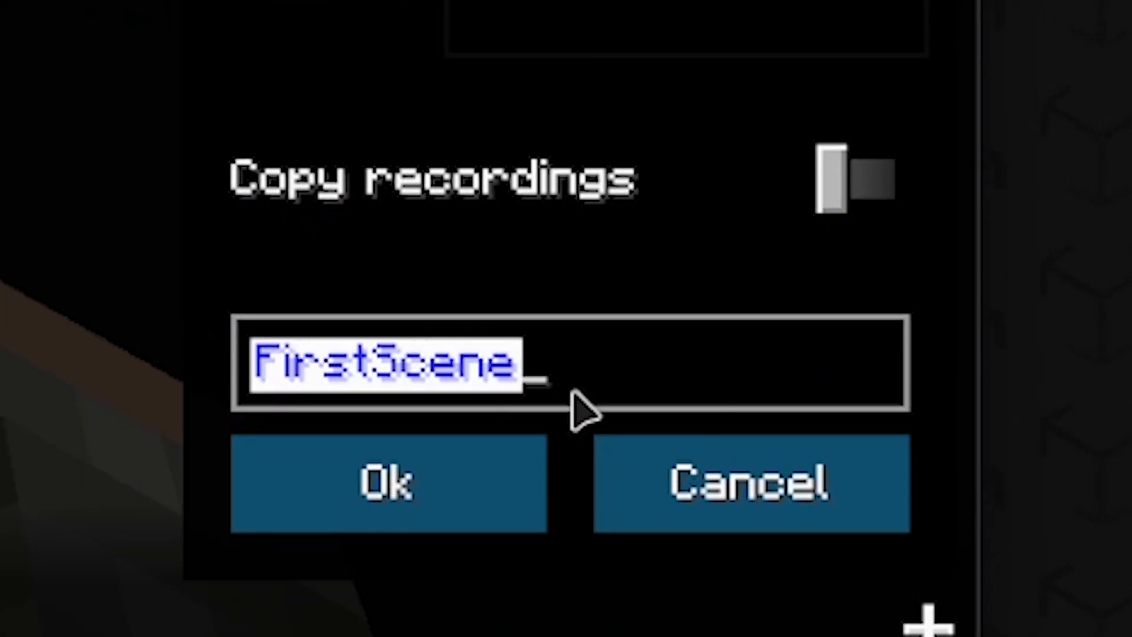
pyautogui.write('SecondS')
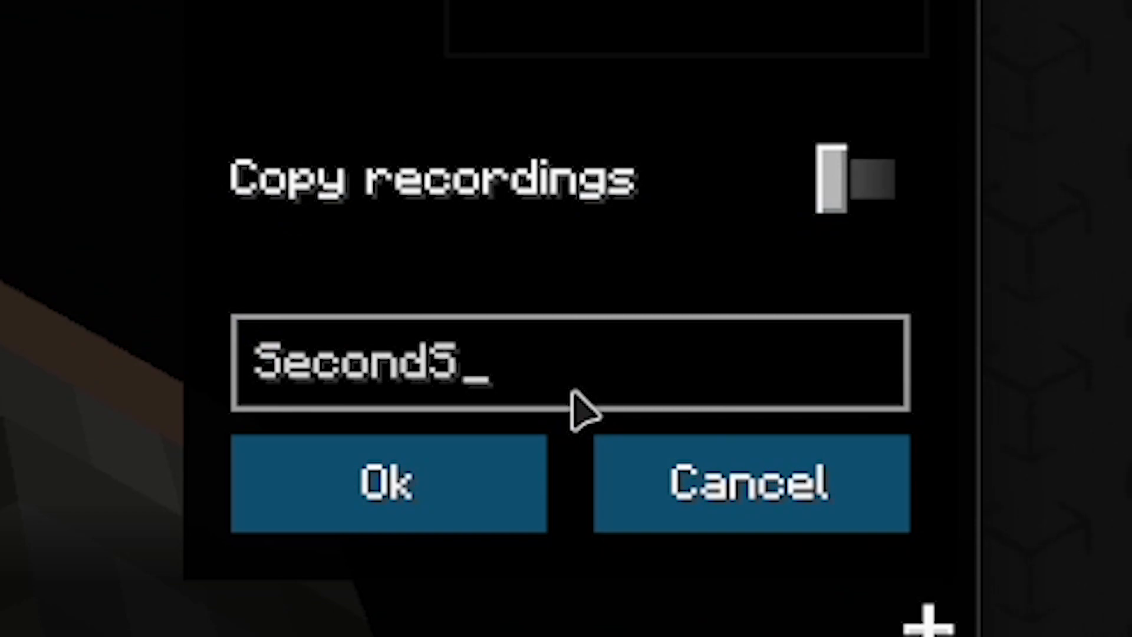
pyautogui.click(389, 480)
pyautogui.write('FirstScen')
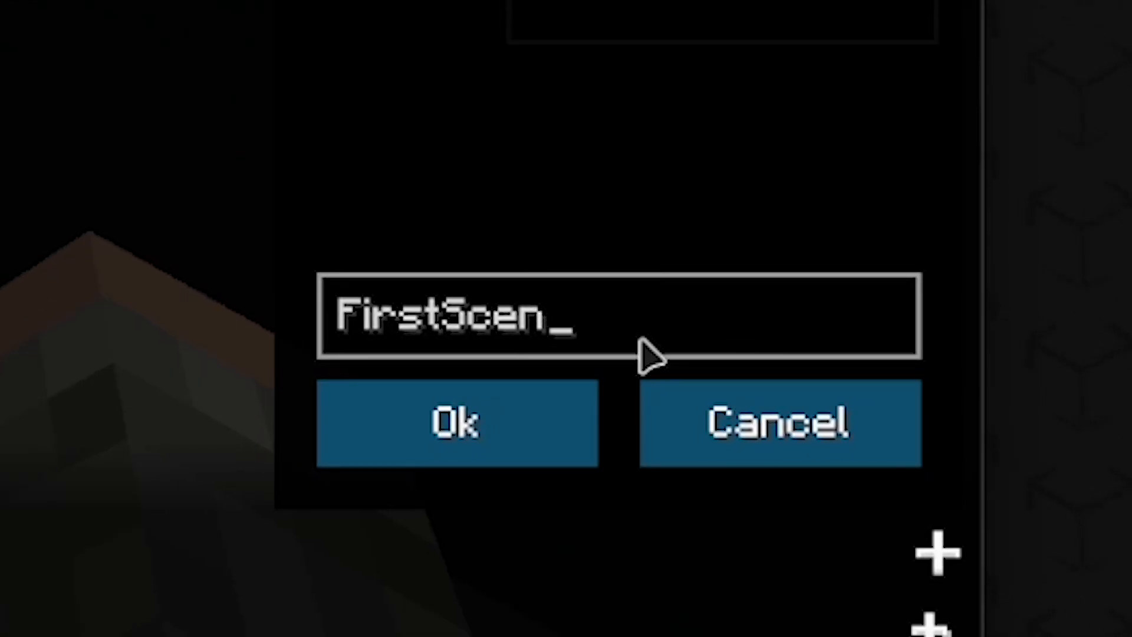
pyautogui.click(456, 422)
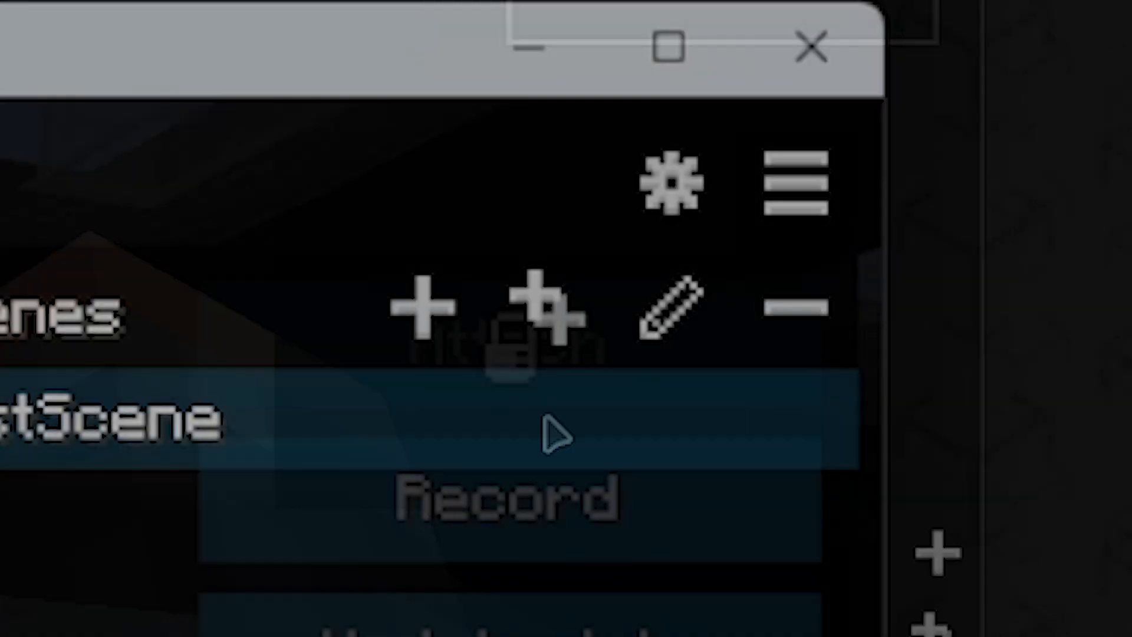
pyautogui.moveTo(791, 307)
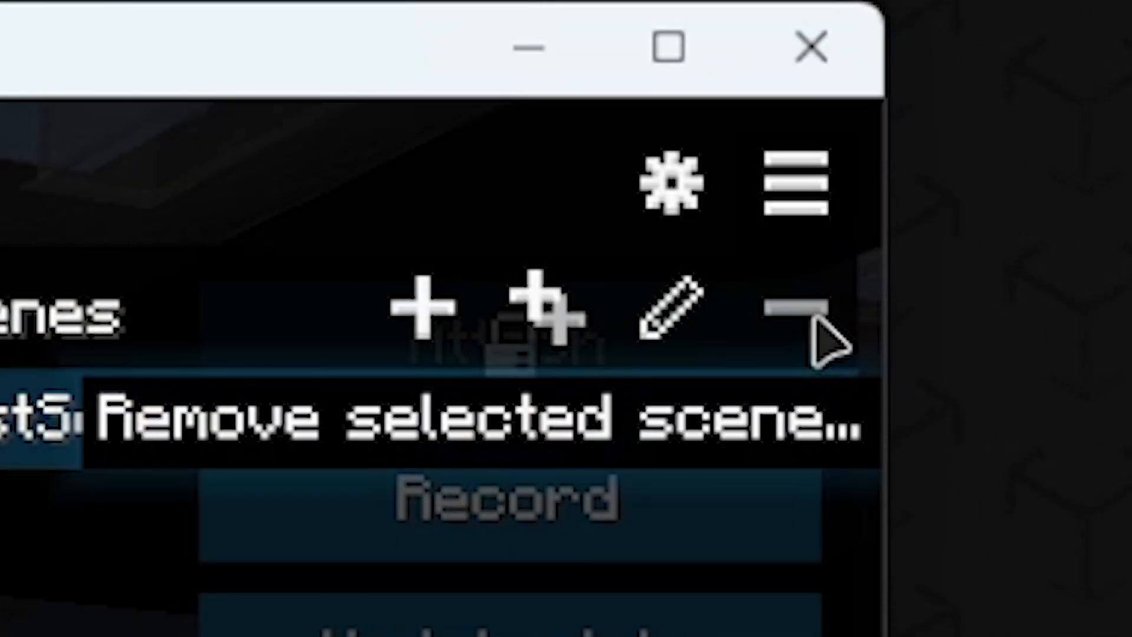
pyautogui.click(787, 310)
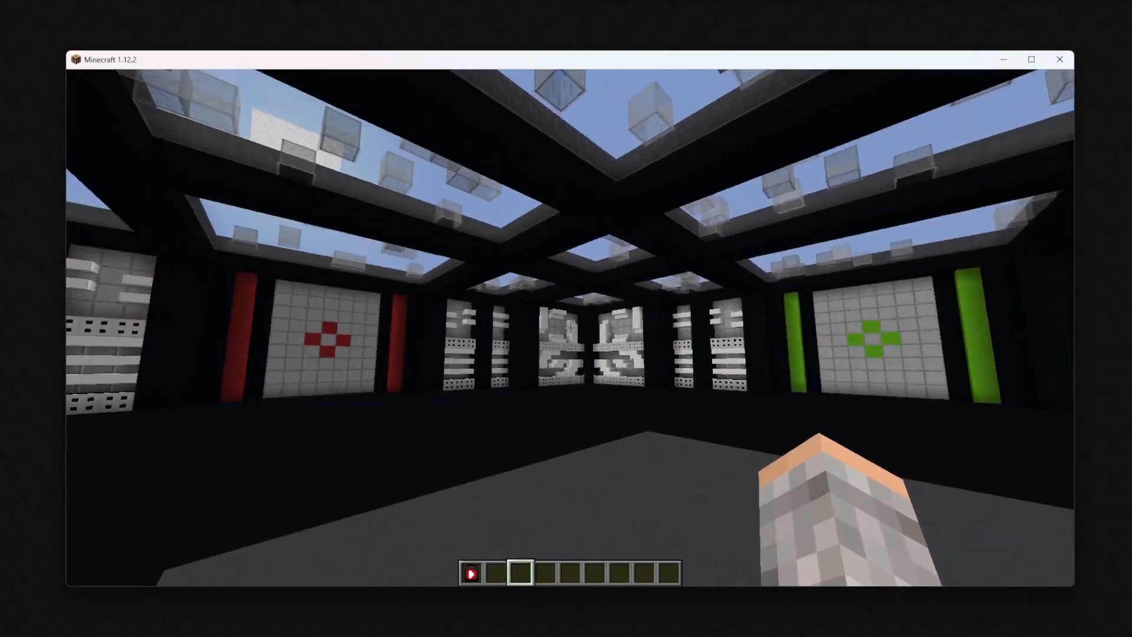
pyautogui.moveTo(566, 325)
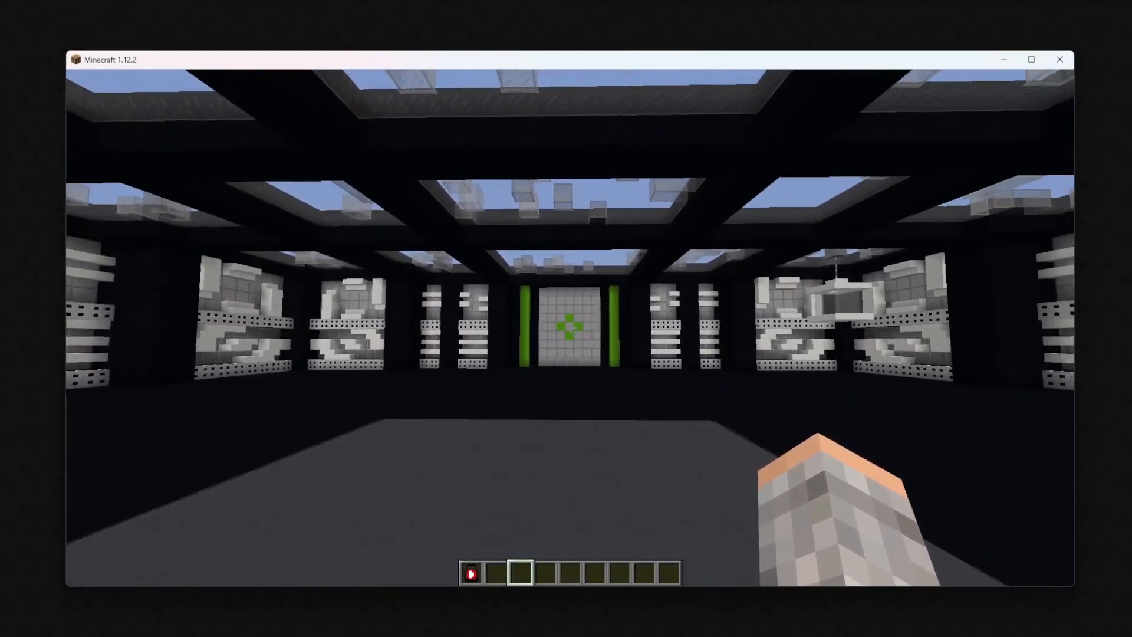